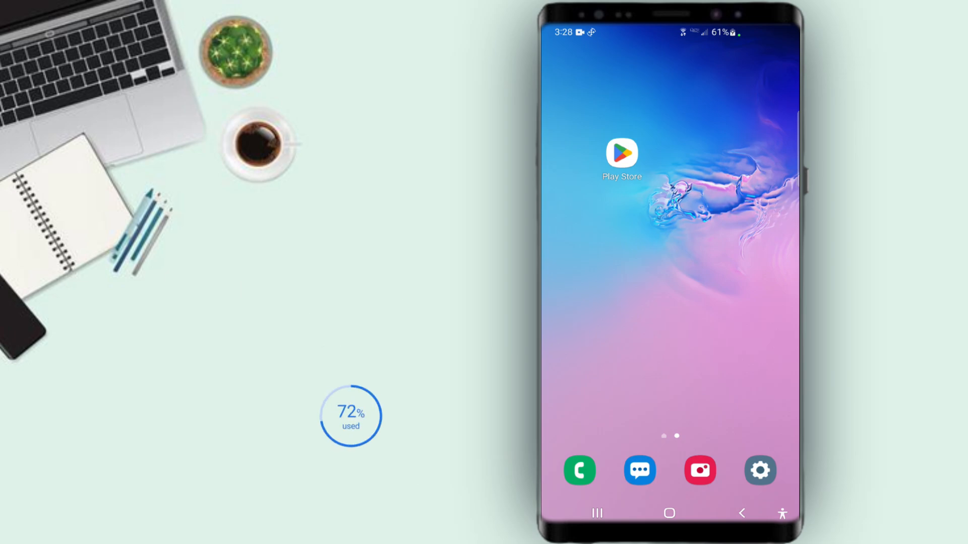
# Step: Launch Play Store and reach Manage apps & device via the profile menu
pyautogui.click(621, 153)
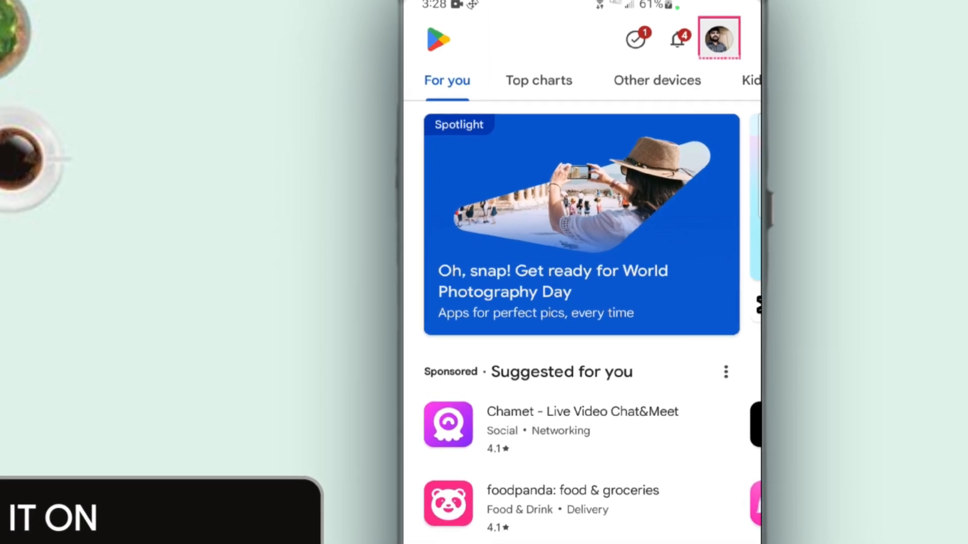
pyautogui.click(718, 39)
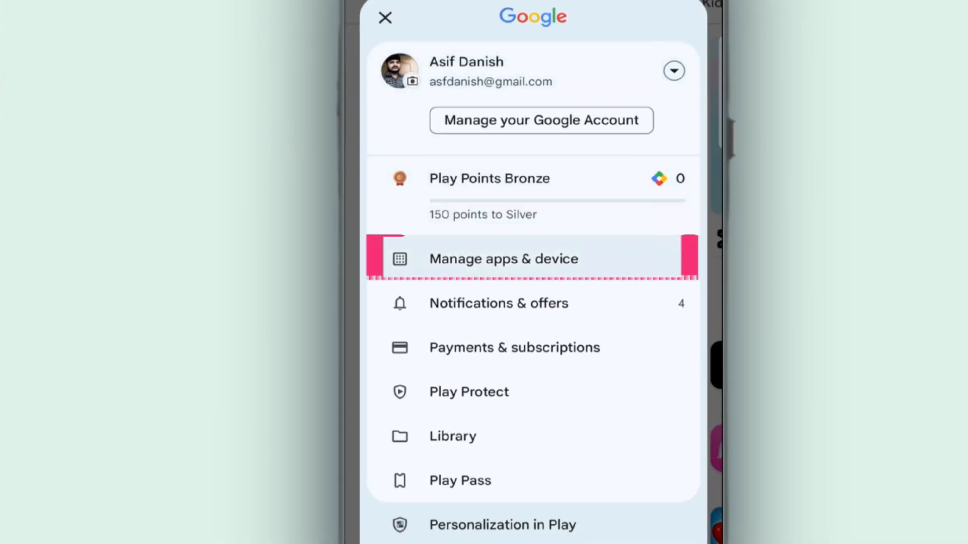
pyautogui.click(503, 259)
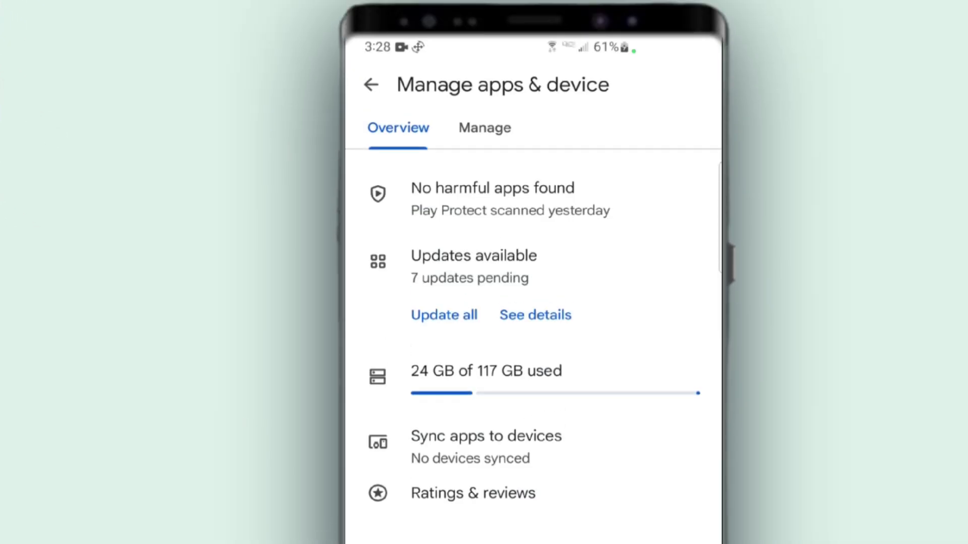
# Step: Filter the Manage list to apps not installed on this device, sorted by name
pyautogui.click(485, 128)
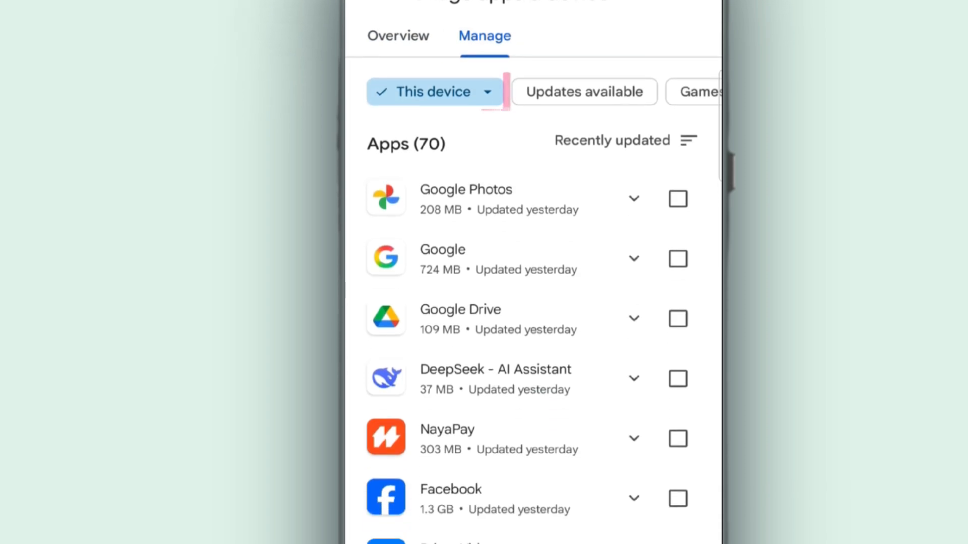
pyautogui.click(434, 92)
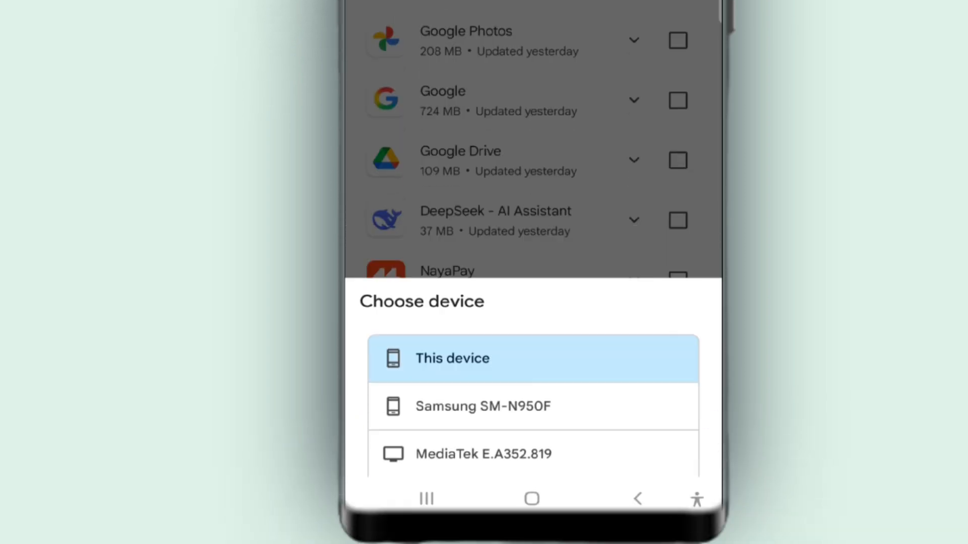
pyautogui.click(453, 359)
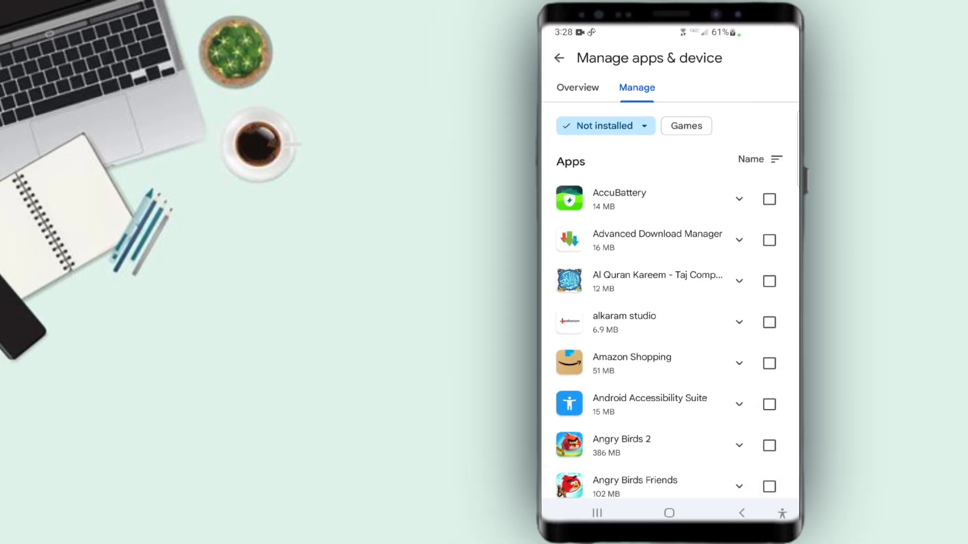
# Step: Scroll through the whole not-installed apps list, then exit to the home screen
pyautogui.scroll(-3)
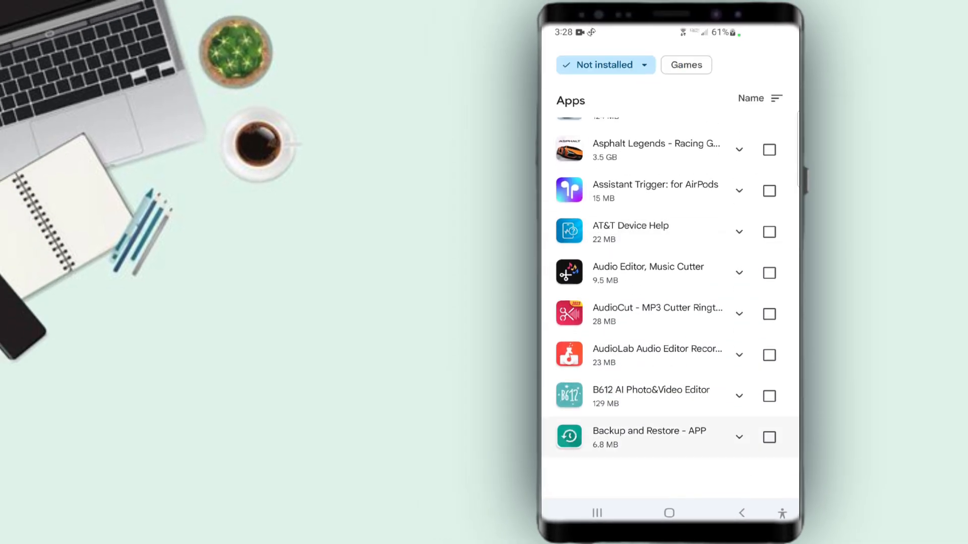
pyautogui.scroll(-3)
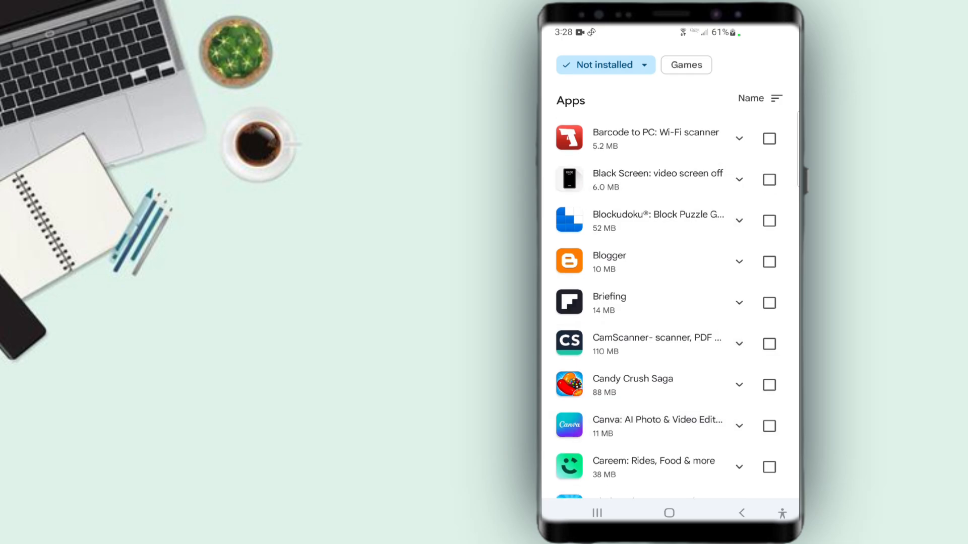
pyautogui.scroll(-3)
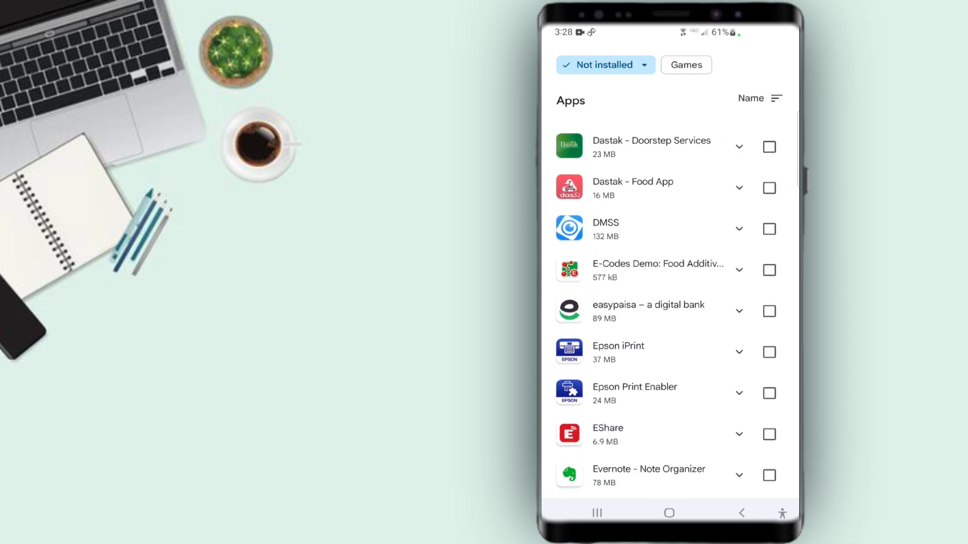
pyautogui.scroll(-3)
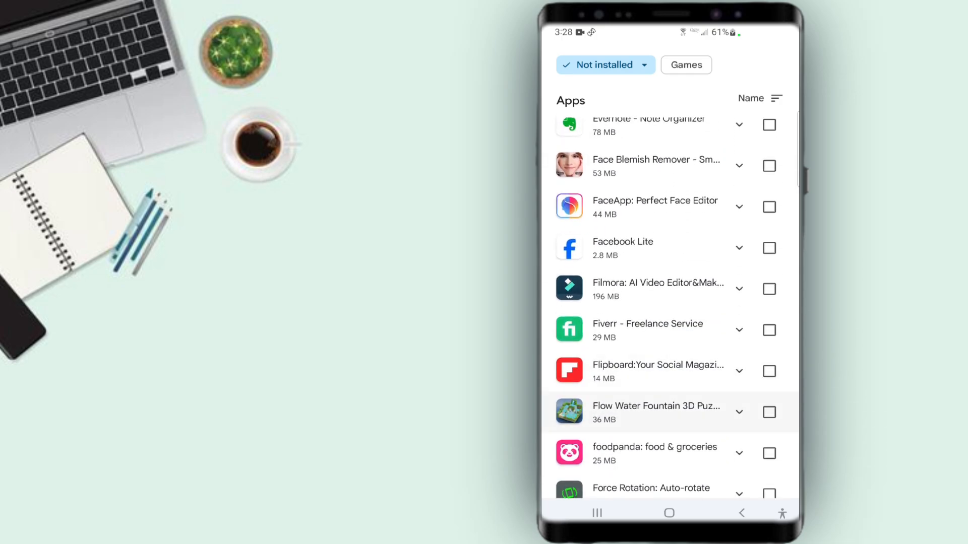
pyautogui.scroll(-3)
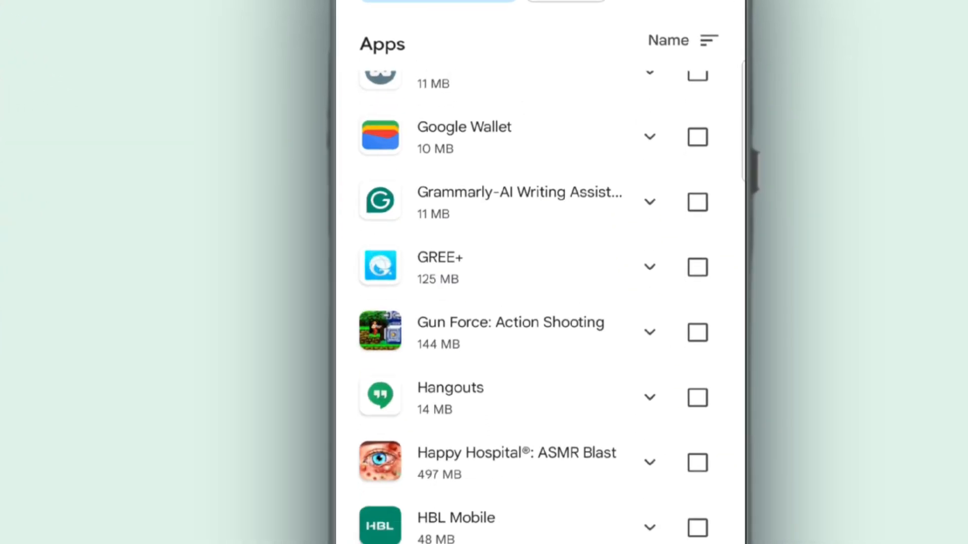
pyautogui.scroll(-3)
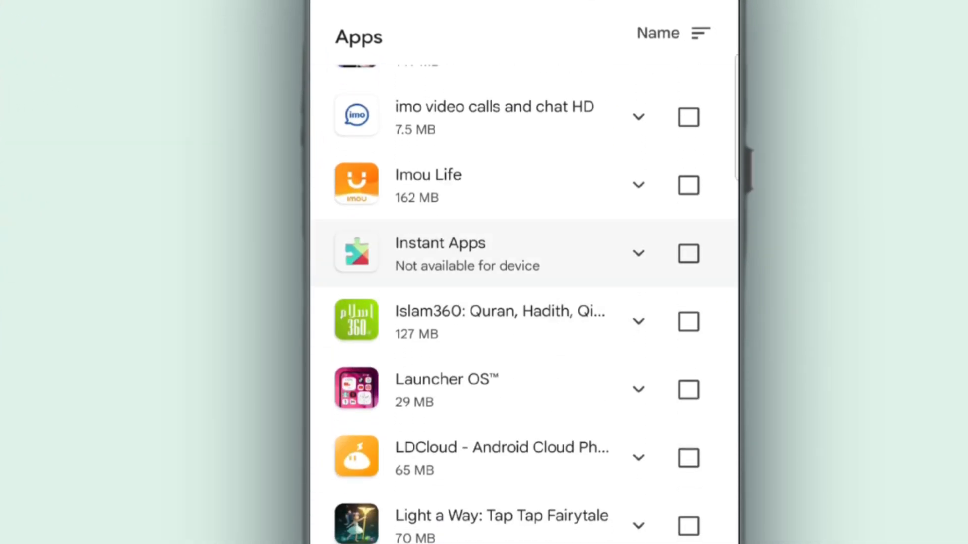
pyautogui.scroll(-3)
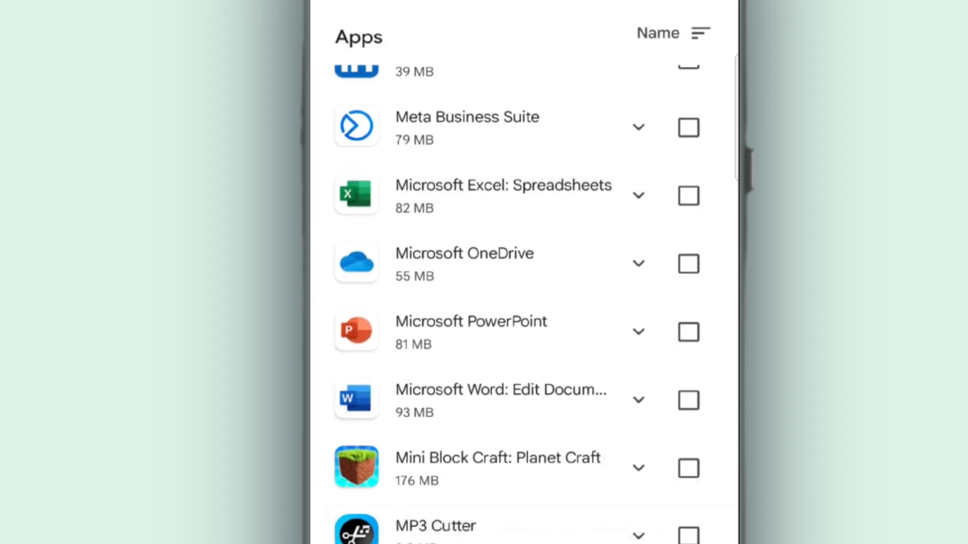
pyautogui.scroll(-3)
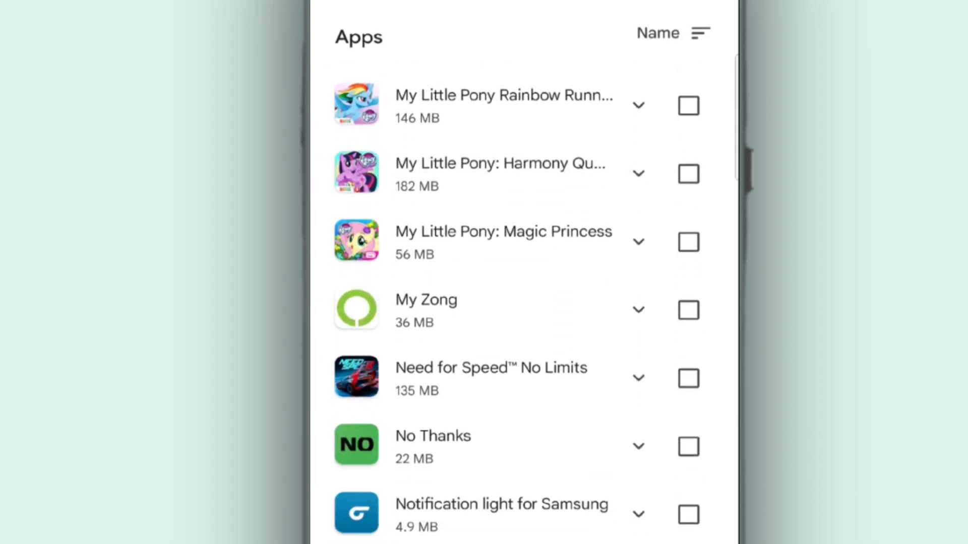
pyautogui.scroll(-3)
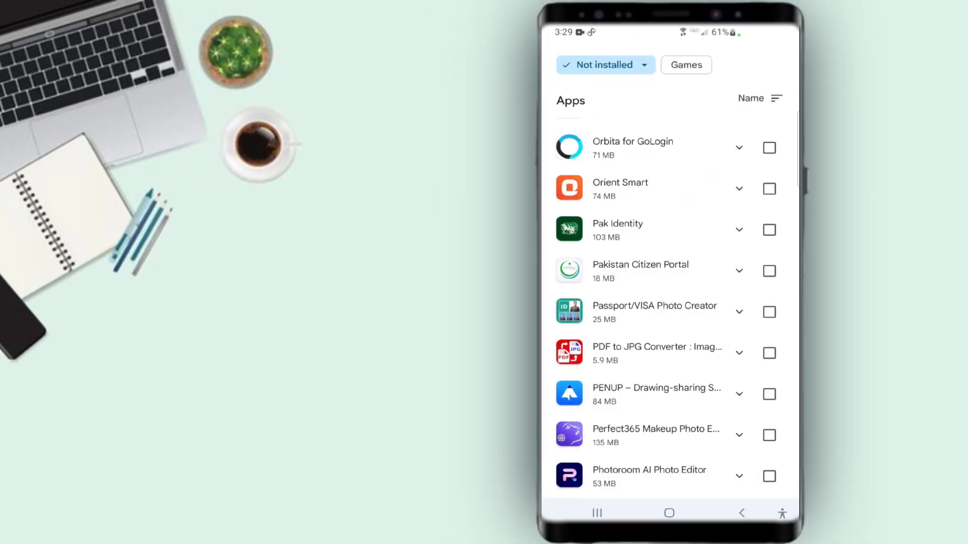
pyautogui.click(741, 513)
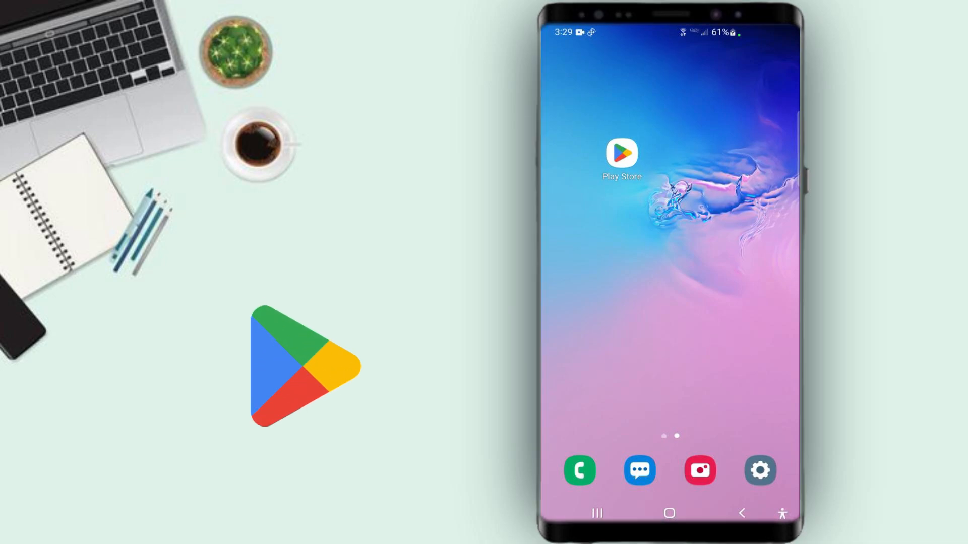
# Step: Relaunch Play Store and reach its Settings page via the profile menu
pyautogui.click(620, 153)
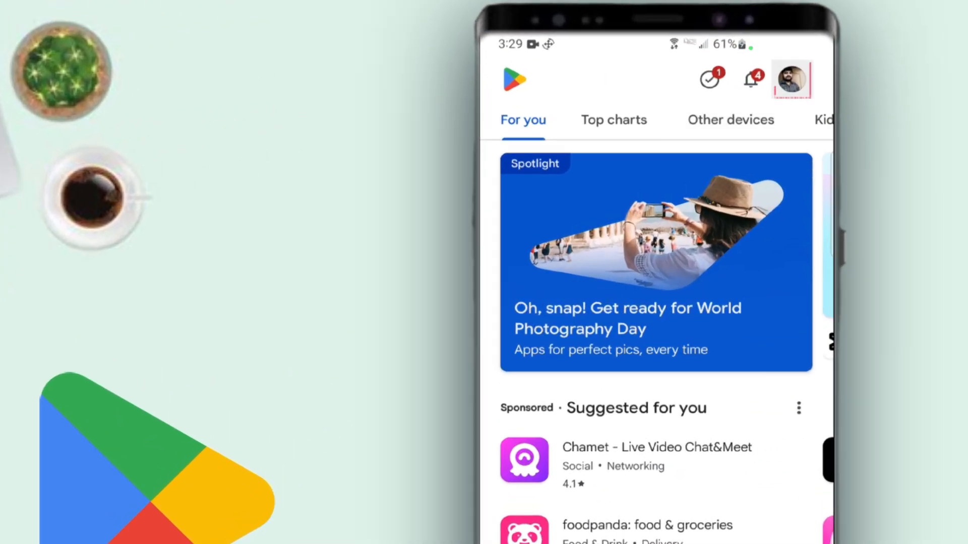
pyautogui.click(791, 78)
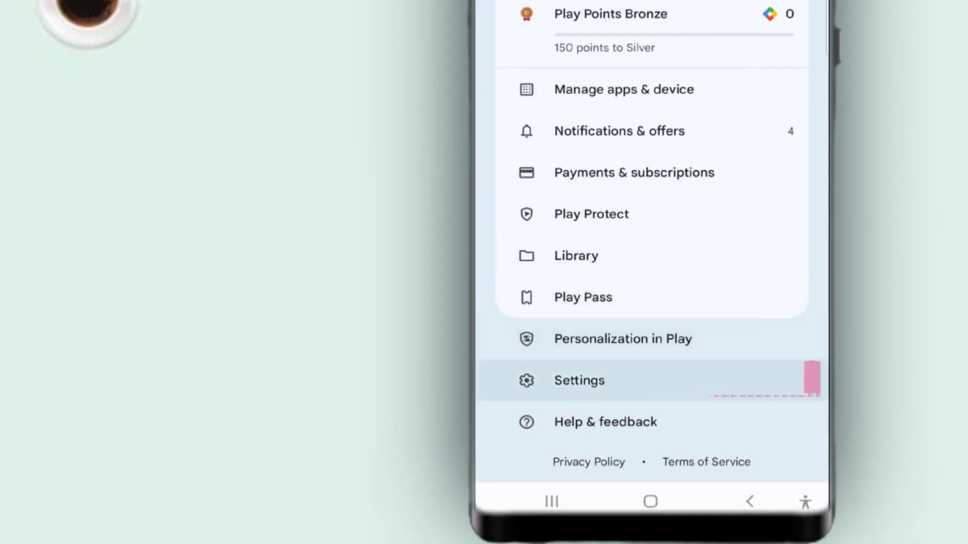
pyautogui.click(579, 380)
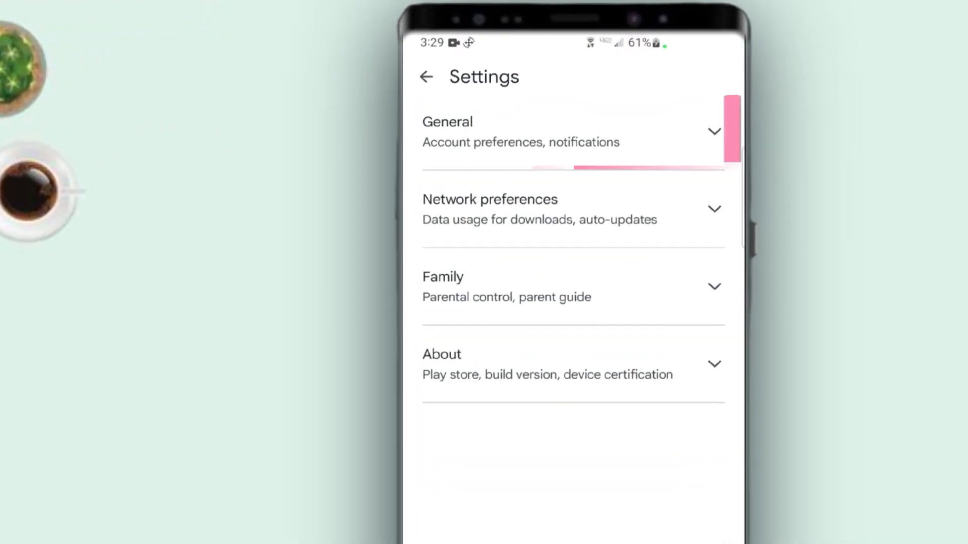
# Step: Switch on 'Automatically archive apps' under General, then return to the account options menu
pyautogui.click(571, 130)
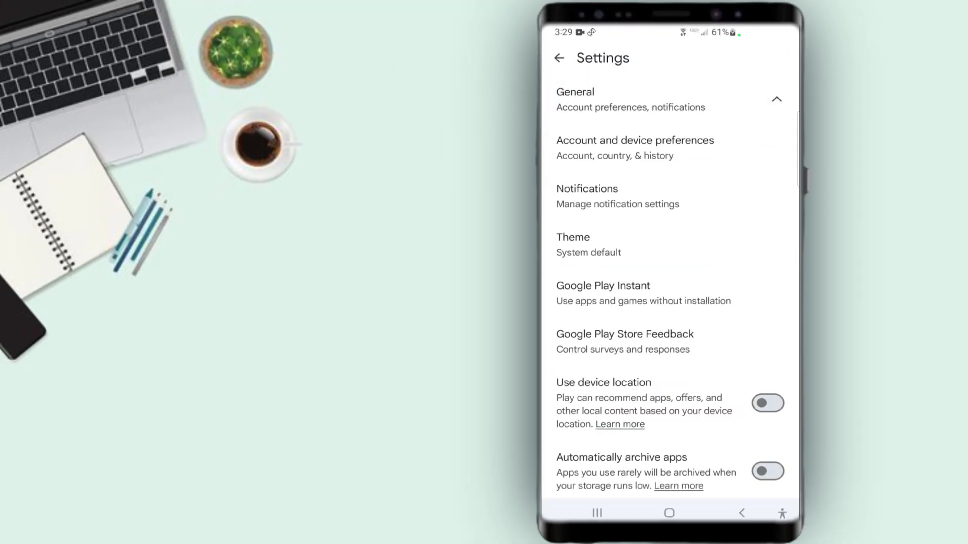
pyautogui.scroll(-3)
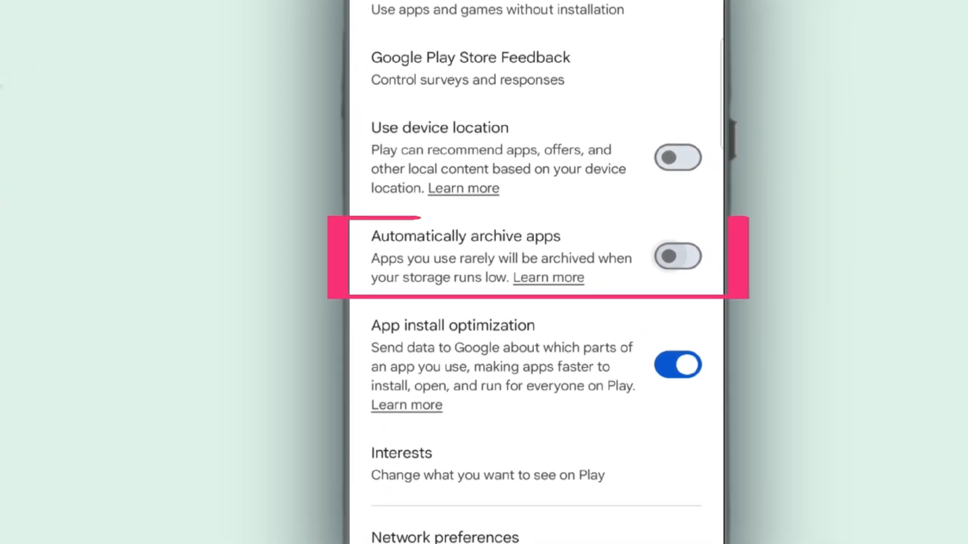
pyautogui.click(677, 256)
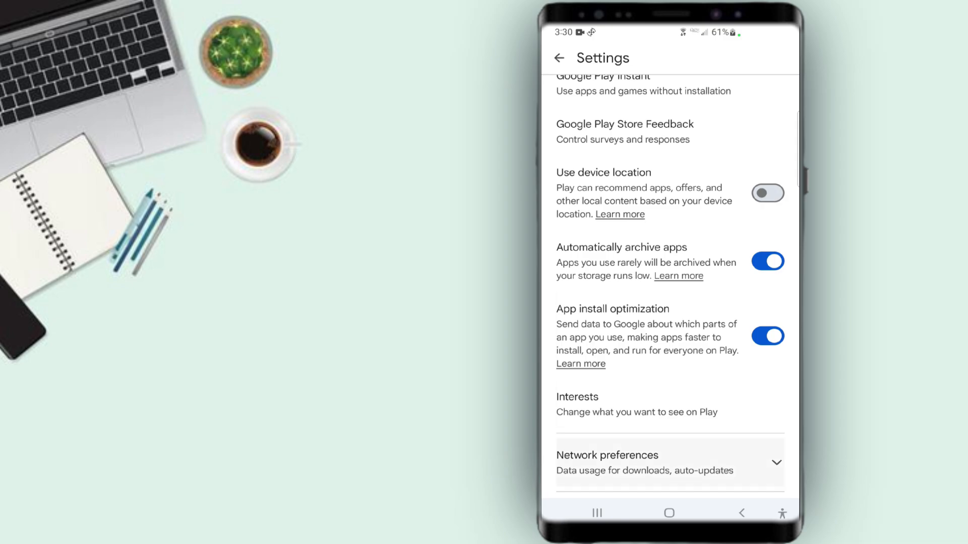
pyautogui.click(557, 58)
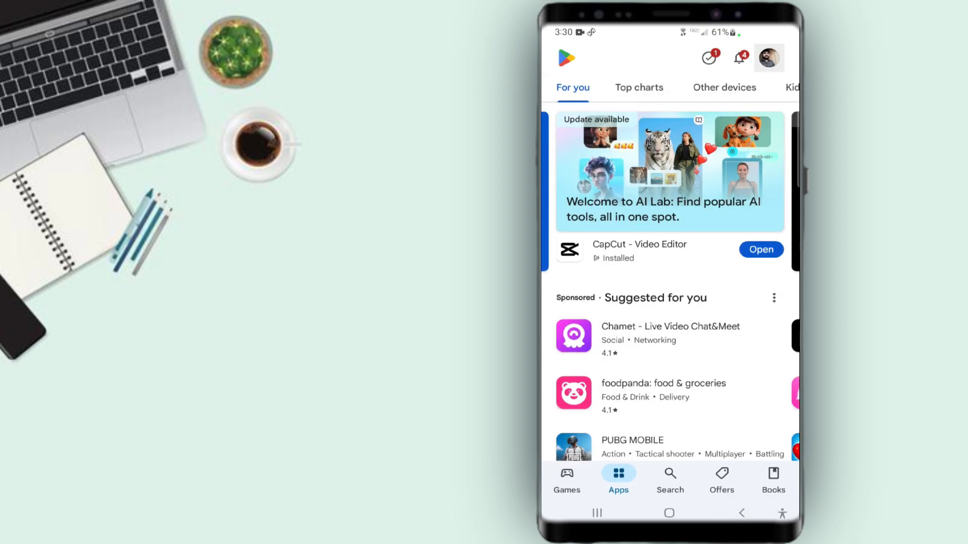
pyautogui.click(768, 59)
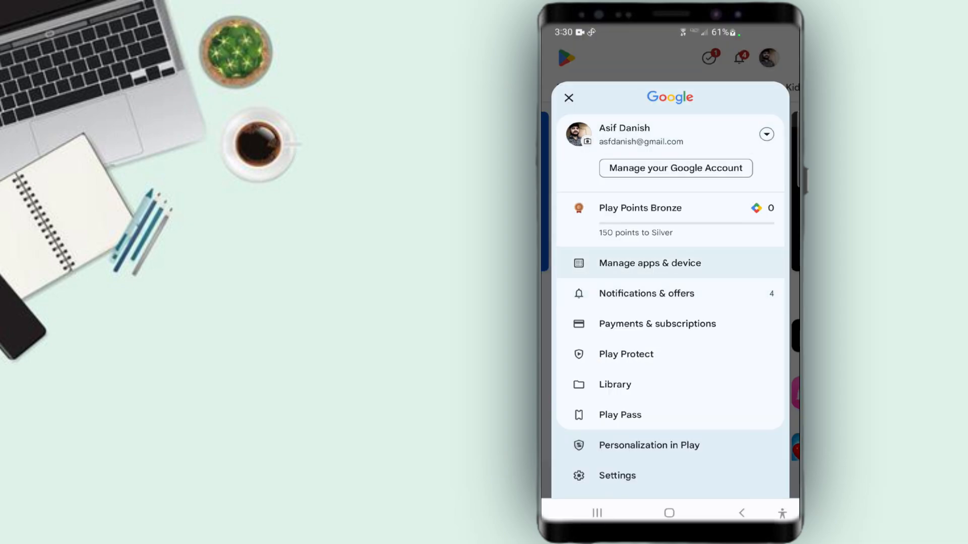